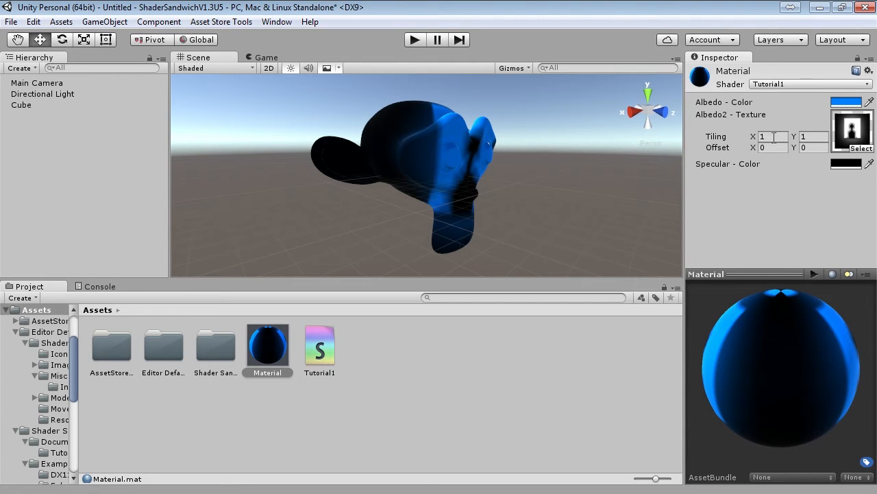
- Assign the RimLightDiffuse shader, drag Spec Hardness to 0.23 and back to 0.87, and edit the rim colour
{"action": "left_click", "coordinate": [809, 84]}
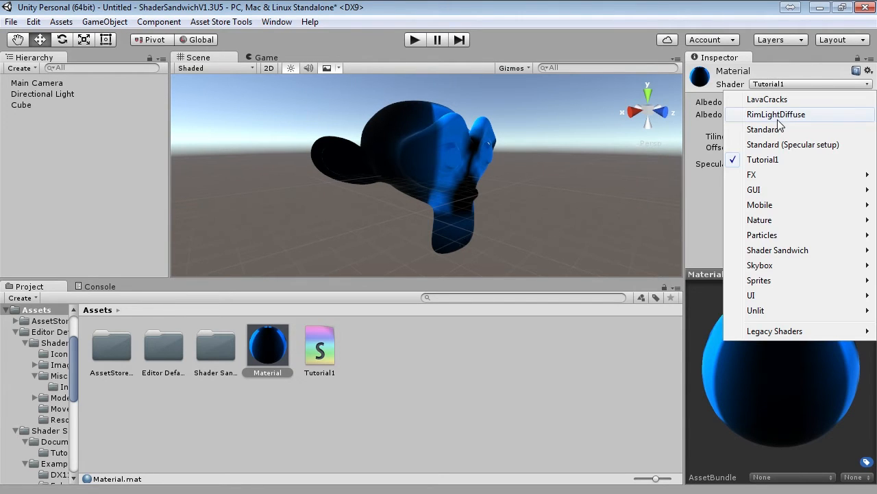
{"action": "left_click", "coordinate": [776, 114]}
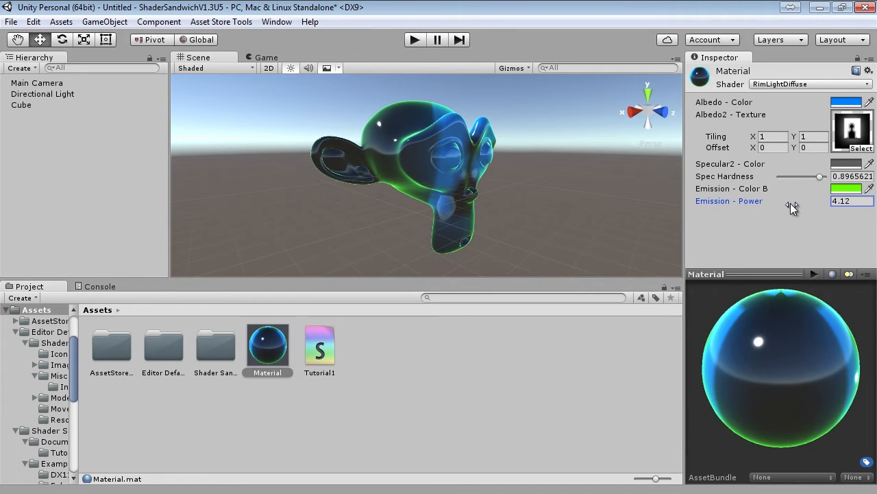
{"action": "left_click_drag", "start_coordinate": [819, 176], "coordinate": [788, 176]}
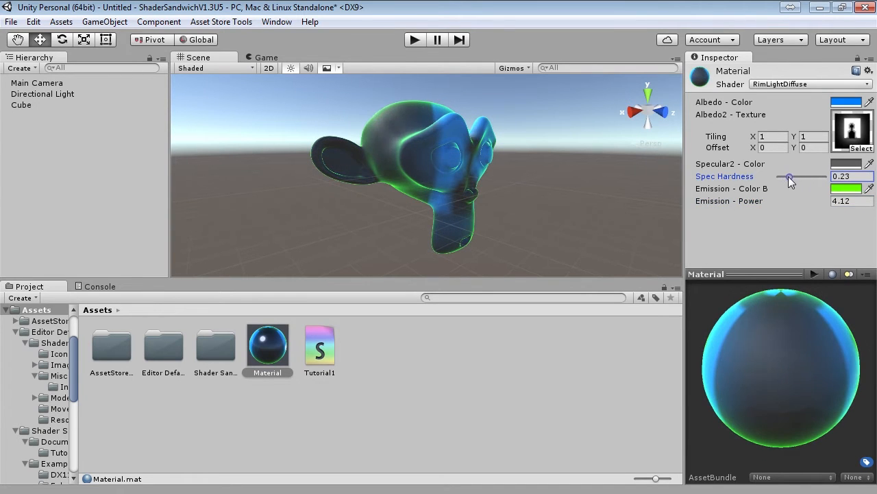
{"action": "left_click_drag", "start_coordinate": [787, 176], "coordinate": [818, 177]}
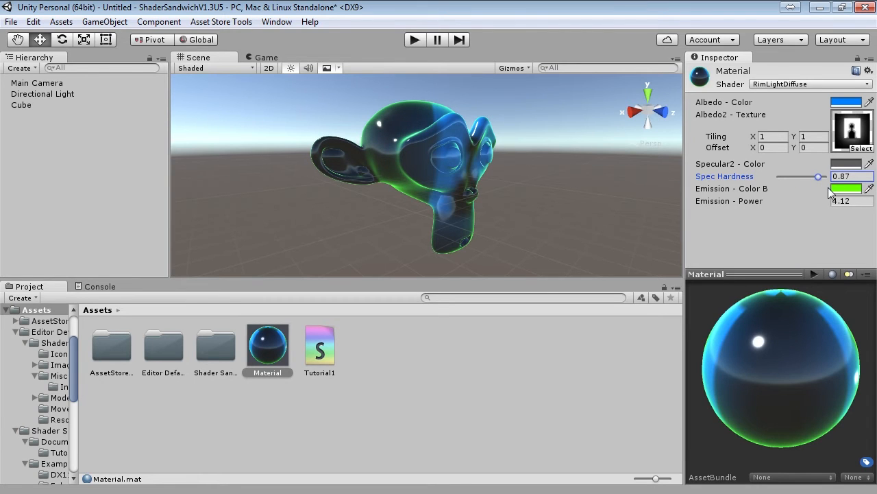
{"action": "left_click", "coordinate": [846, 189]}
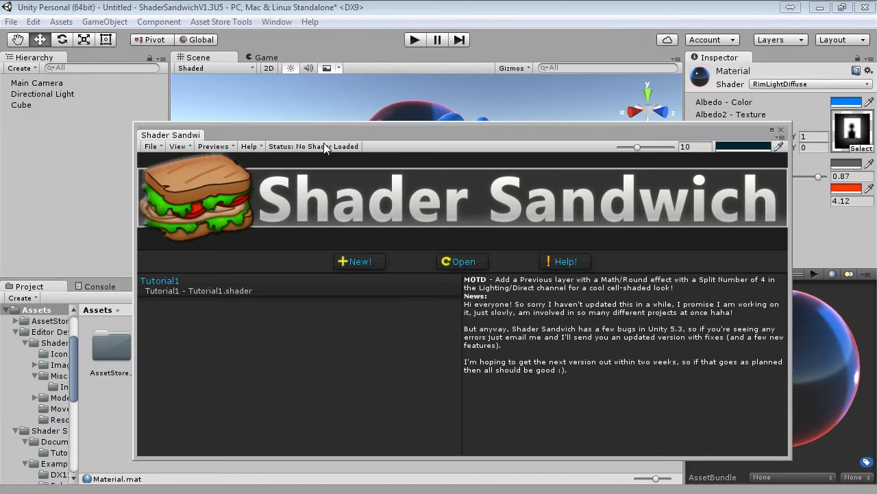
{"action": "mouse_move", "coordinate": [161, 296]}
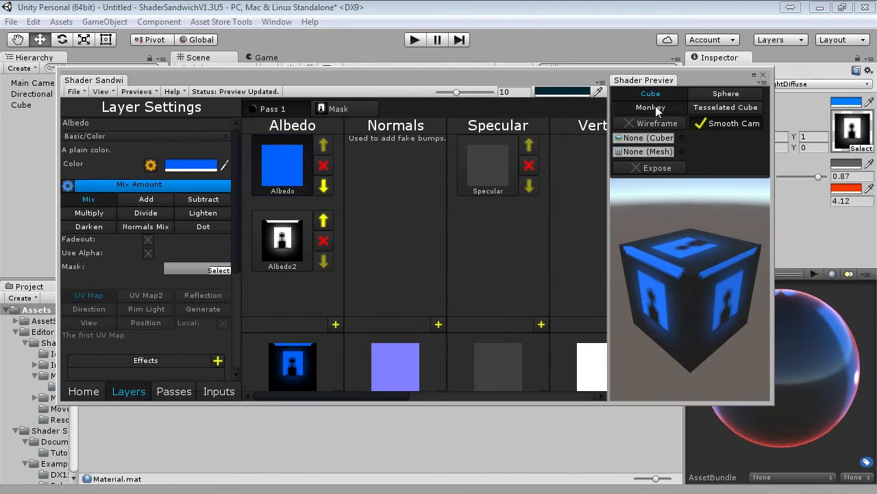
- Switch the Shader Preview to the Monkey model
{"action": "left_click", "coordinate": [650, 107]}
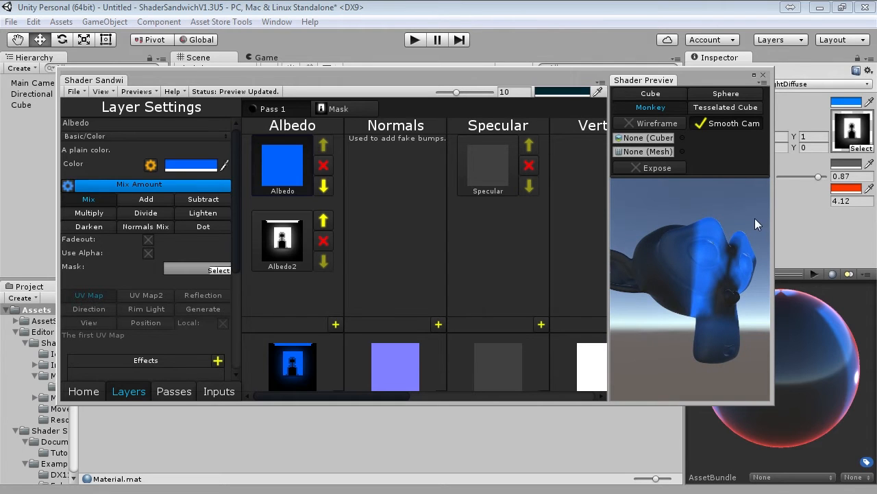
{"action": "mouse_move", "coordinate": [309, 175]}
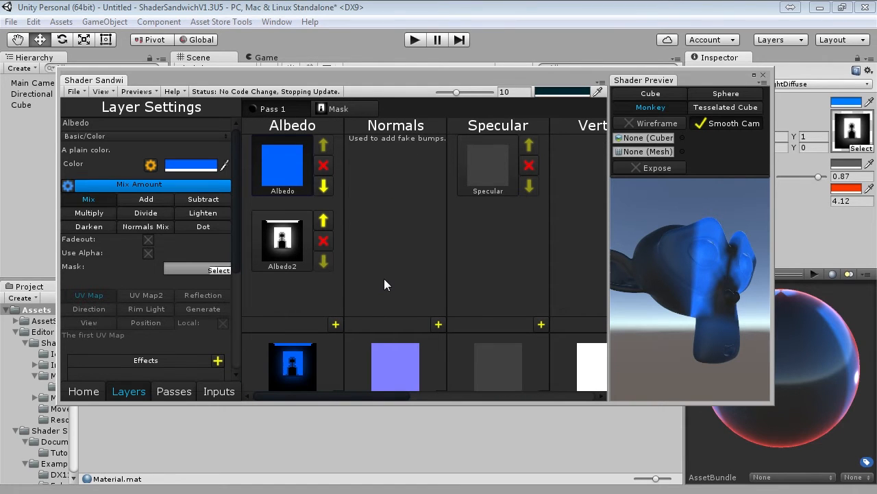
{"action": "mouse_move", "coordinate": [408, 255]}
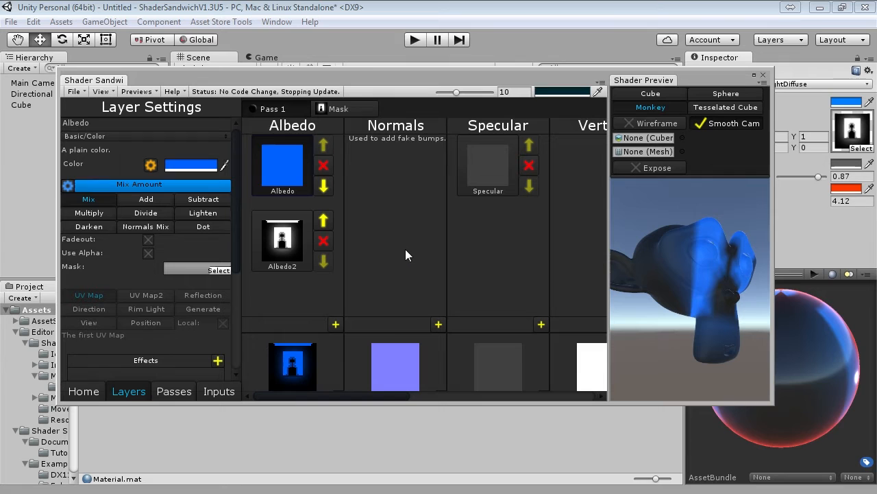
{"action": "mouse_move", "coordinate": [189, 403]}
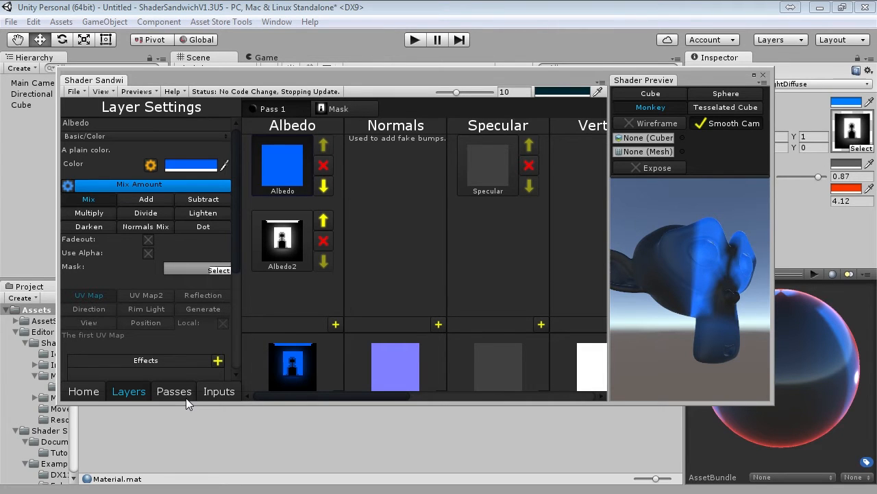
- Enable Emission (Glow) in the pass settings
{"action": "left_click", "coordinate": [174, 391]}
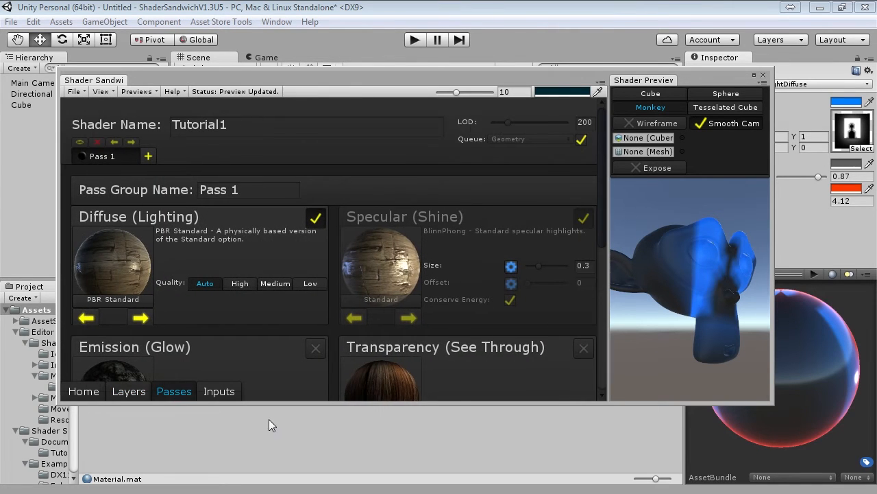
{"action": "mouse_move", "coordinate": [444, 314]}
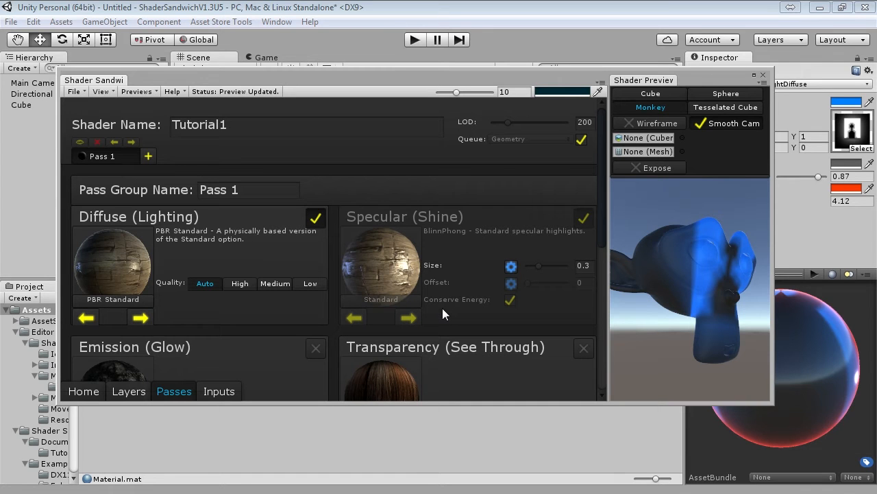
{"action": "scroll", "scroll_direction": "down", "scroll_amount": 3}
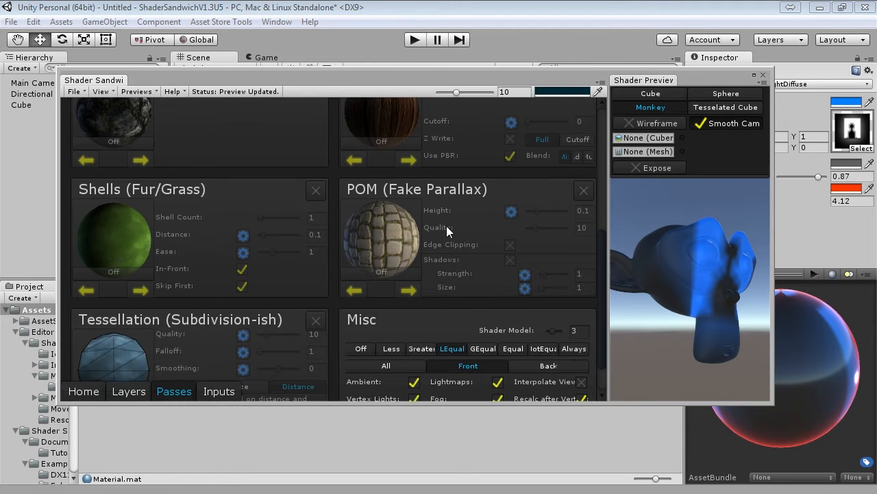
{"action": "scroll", "scroll_direction": "down", "scroll_amount": 3}
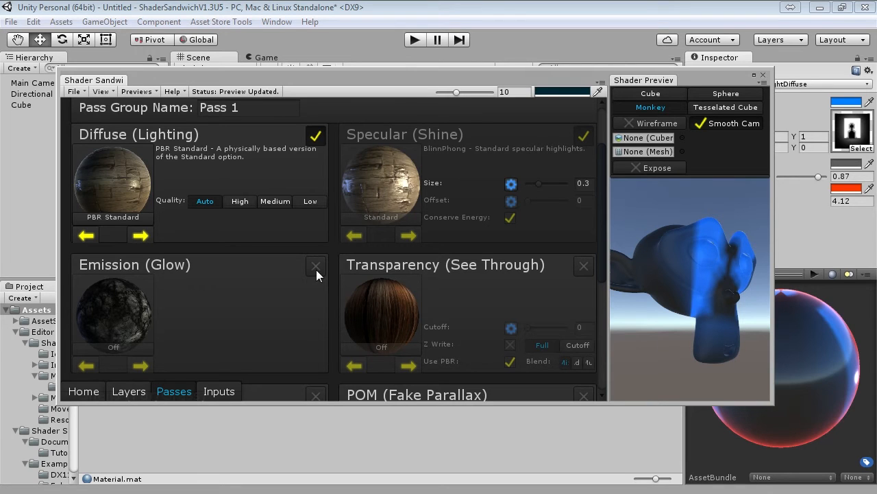
{"action": "left_click", "coordinate": [315, 267]}
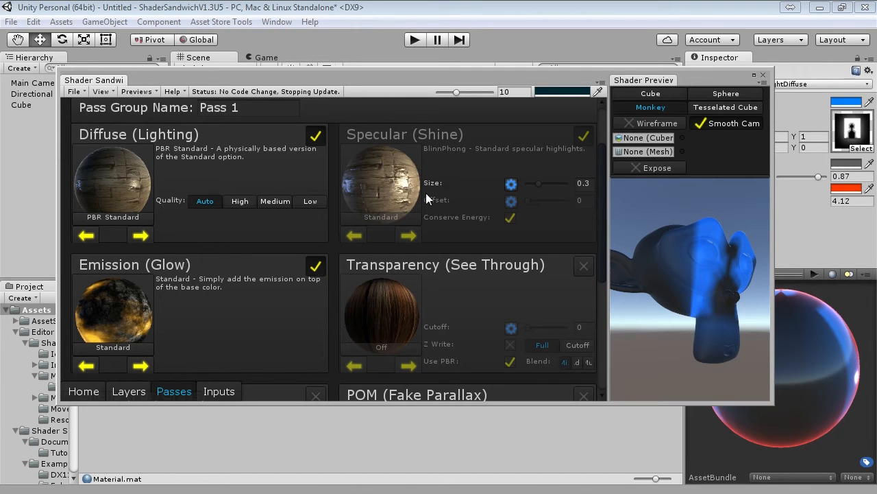
{"action": "mouse_move", "coordinate": [442, 192]}
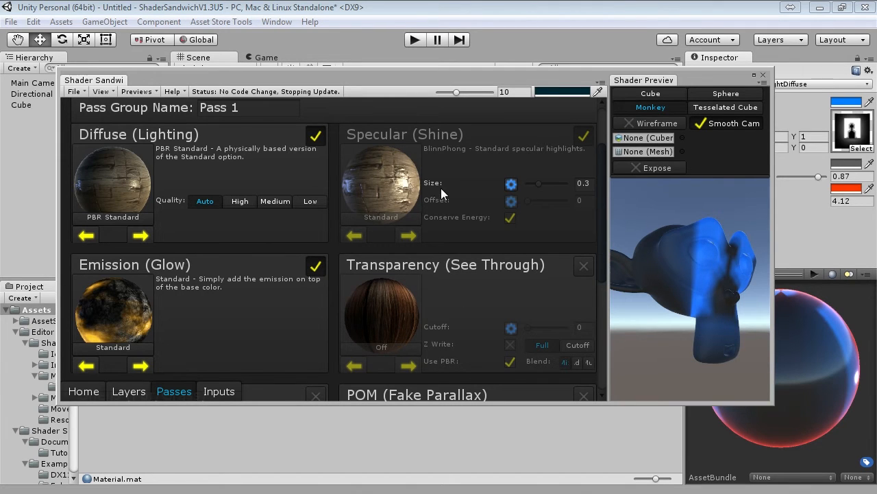
- Make Specular Size adjustable and set it to about 0.86
{"action": "left_click", "coordinate": [510, 183]}
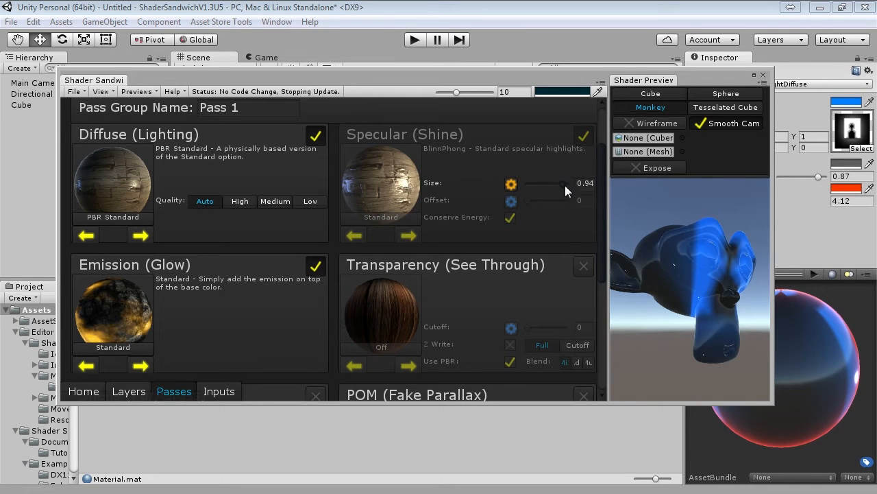
{"action": "left_click_drag", "start_coordinate": [555, 183], "coordinate": [545, 183]}
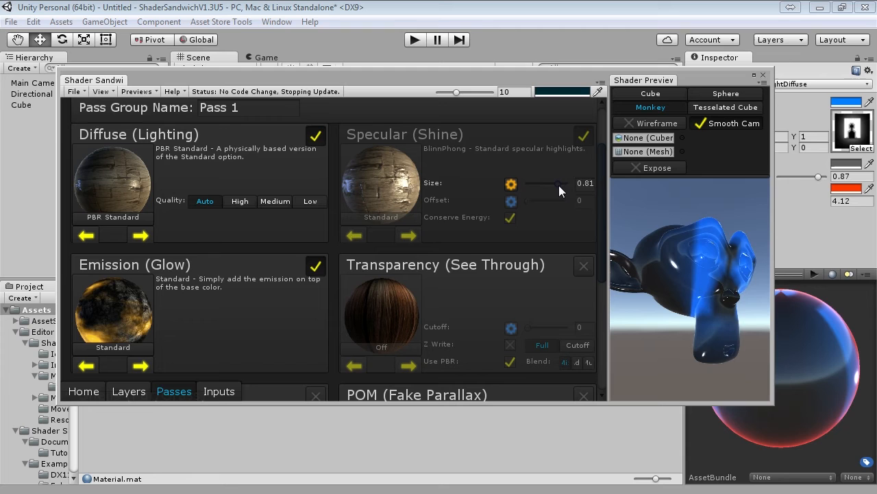
{"action": "left_click_drag", "start_coordinate": [545, 183], "coordinate": [559, 183]}
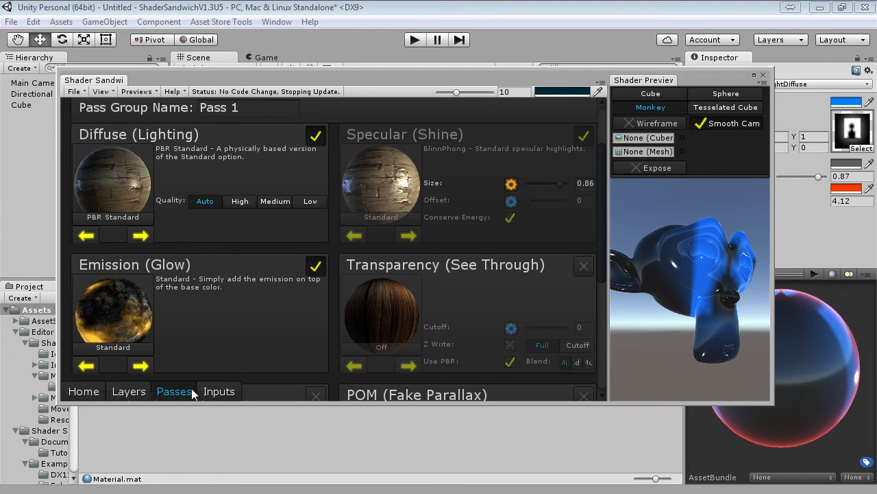
- Add an Emission2 colour layer and change its type to a Procedural Gradient
{"action": "left_click", "coordinate": [128, 391]}
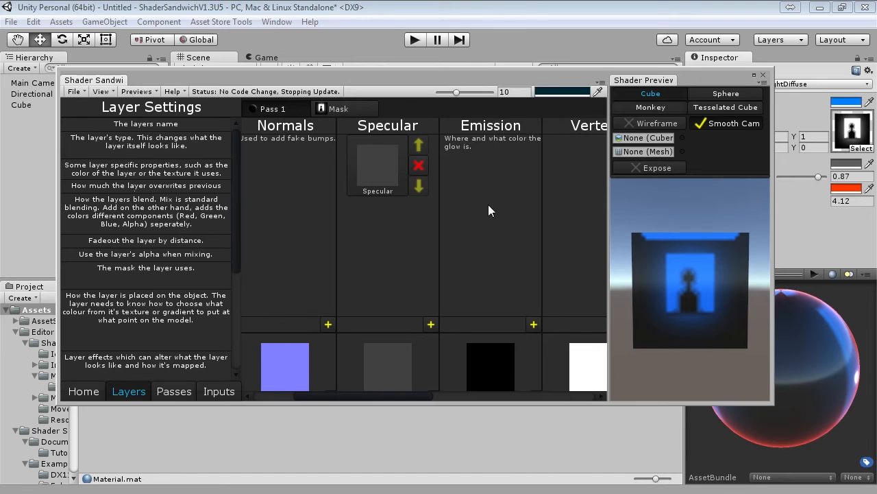
{"action": "mouse_move", "coordinate": [486, 164]}
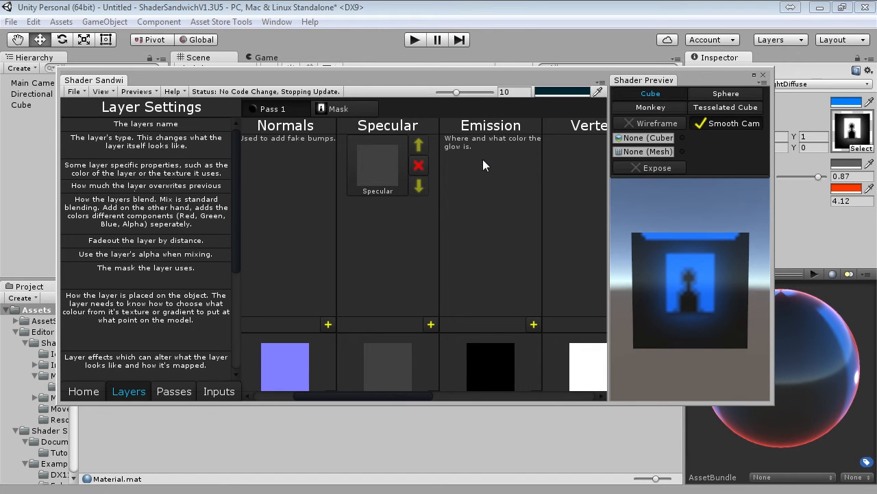
{"action": "left_click", "coordinate": [490, 165]}
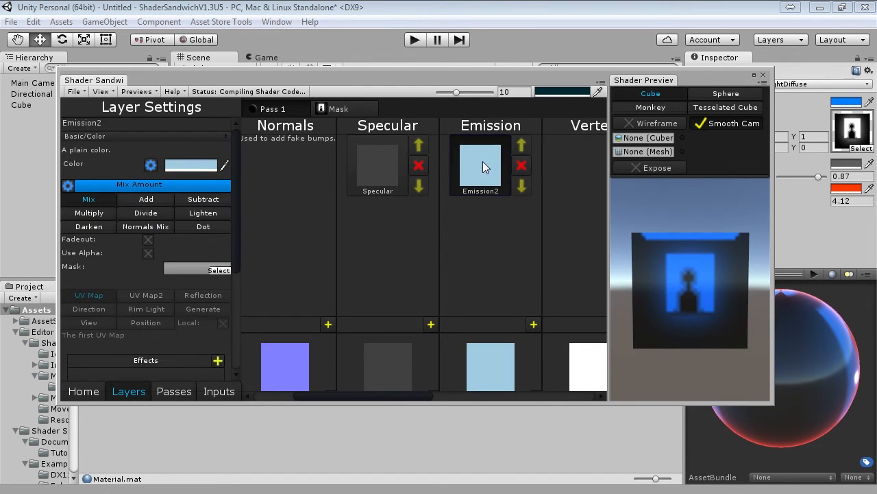
{"action": "left_click", "coordinate": [191, 164]}
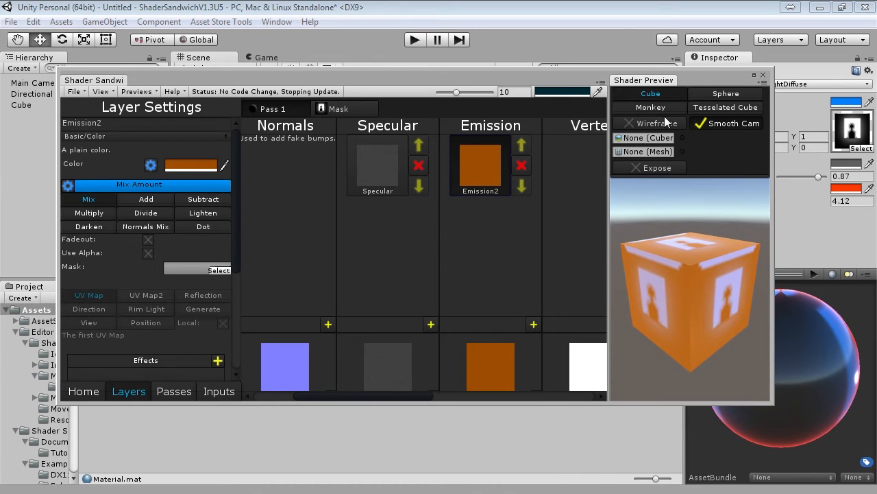
{"action": "left_click", "coordinate": [650, 107]}
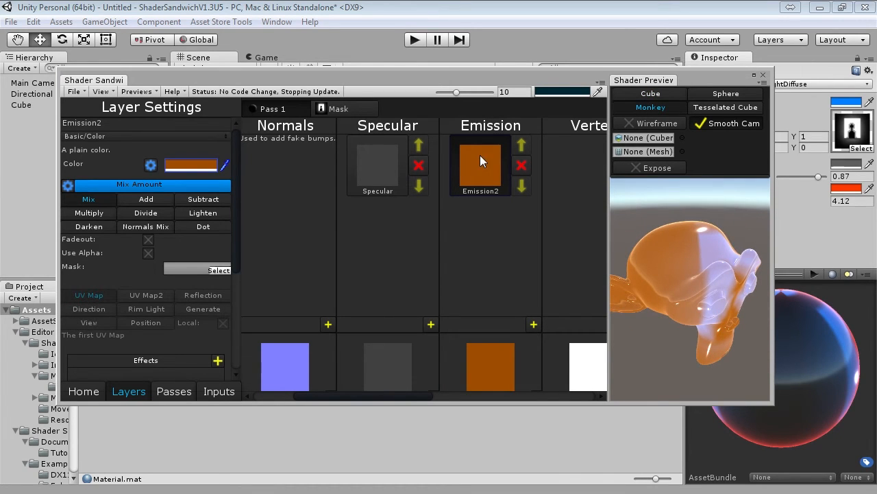
{"action": "left_click", "coordinate": [144, 135]}
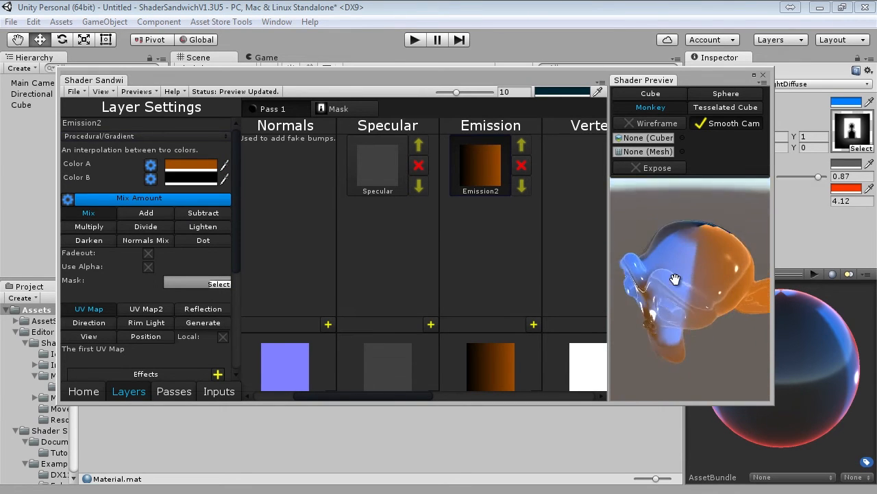
- Toggle the Shader Preview from Cube to Monkey and back to Cube
{"action": "left_click", "coordinate": [650, 94]}
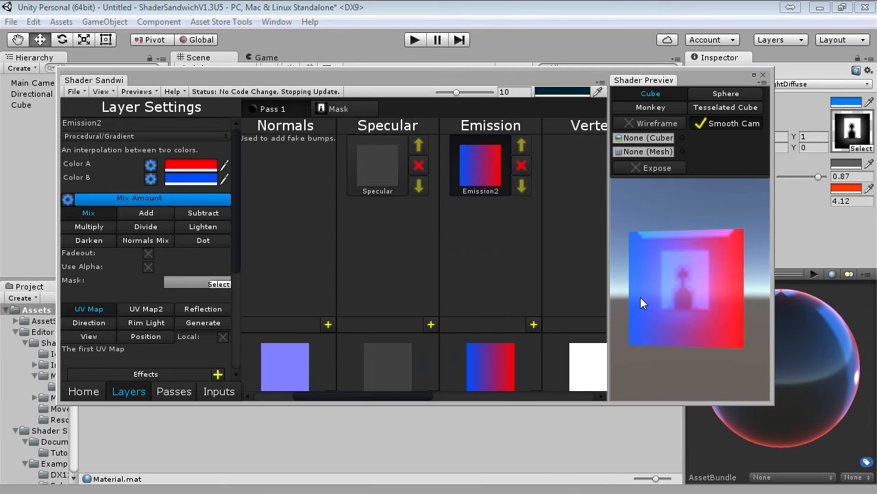
{"action": "mouse_move", "coordinate": [764, 311]}
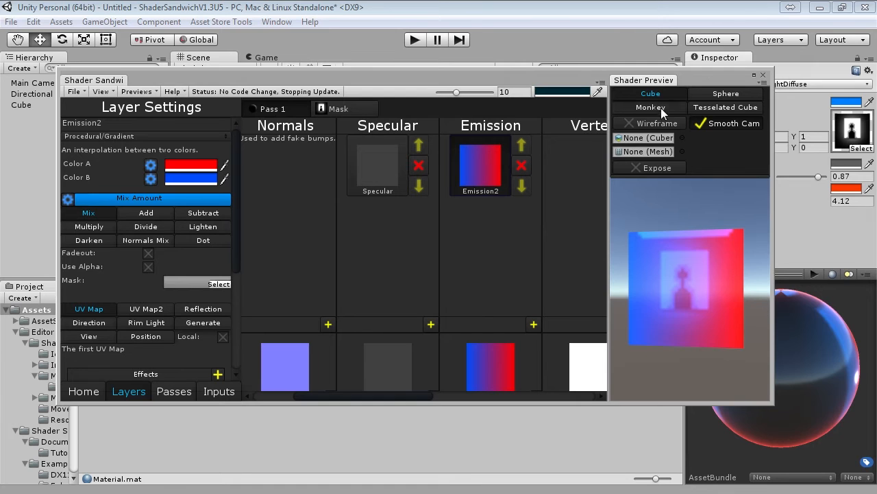
{"action": "left_click", "coordinate": [650, 107]}
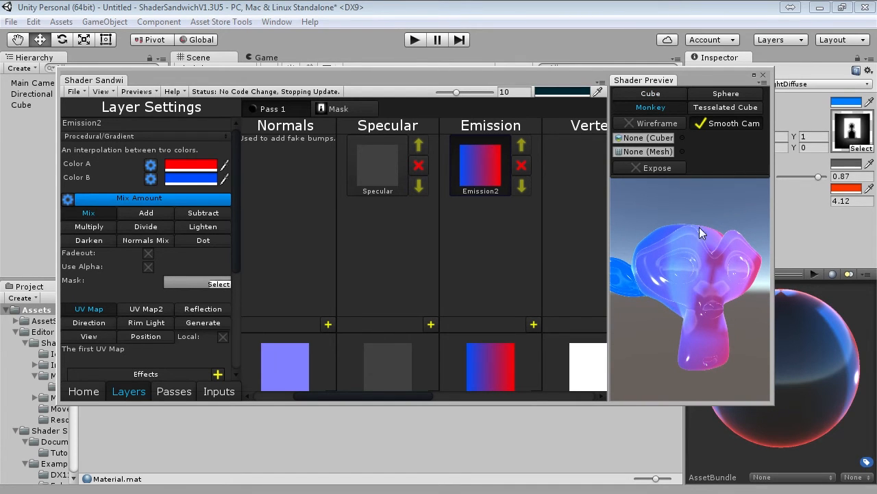
{"action": "left_click", "coordinate": [650, 93]}
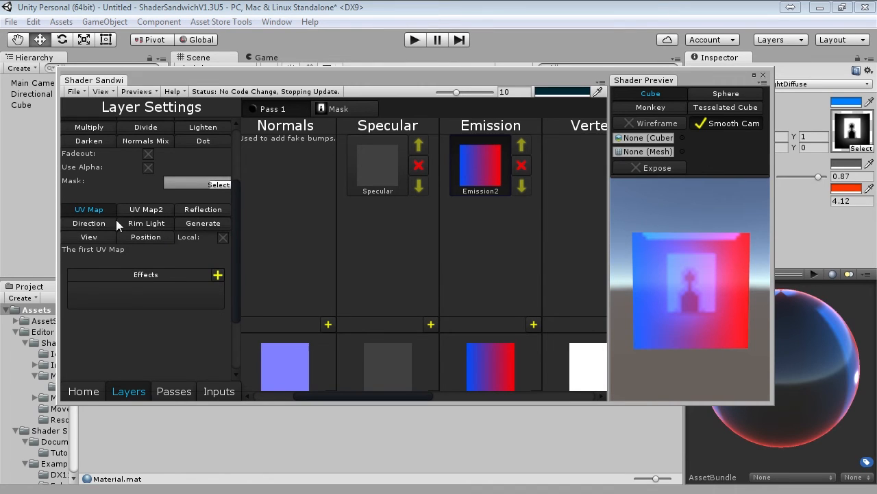
{"action": "mouse_move", "coordinate": [158, 239]}
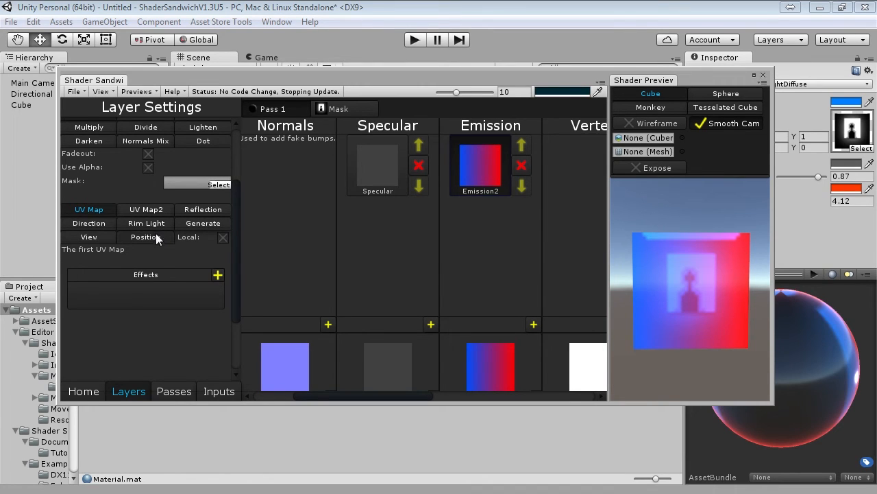
{"action": "mouse_move", "coordinate": [116, 273]}
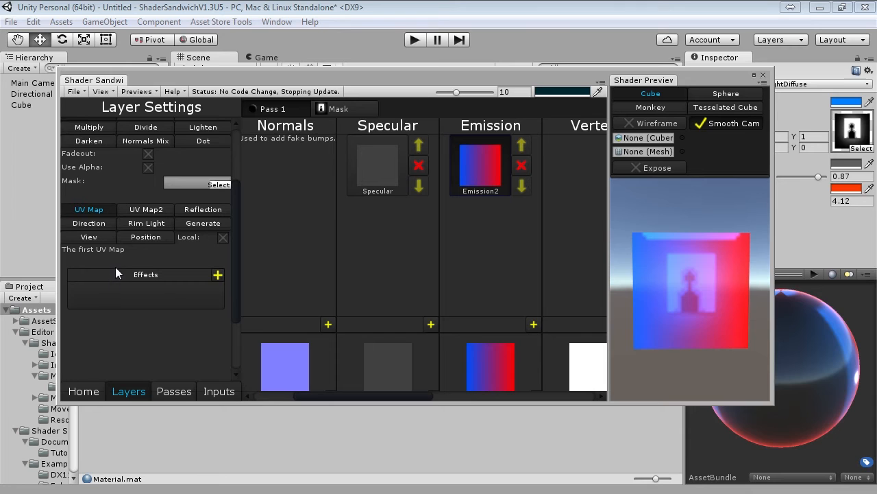
{"action": "mouse_move", "coordinate": [487, 220]}
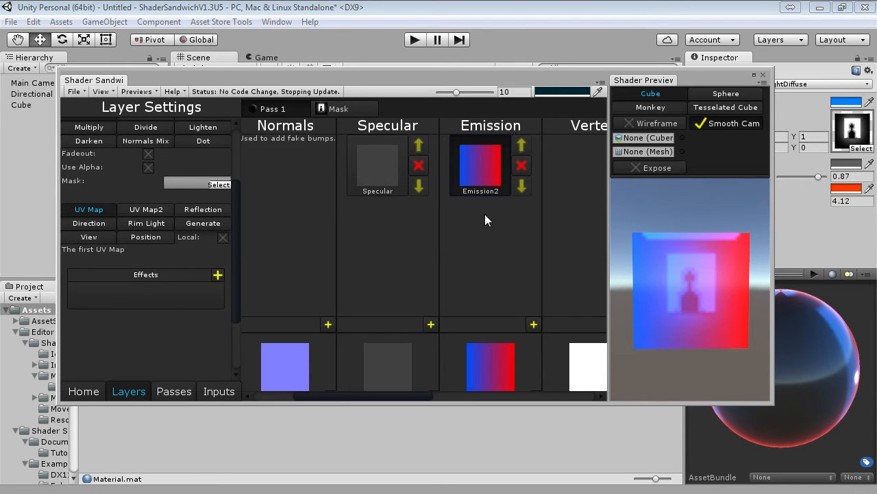
{"action": "mouse_move", "coordinate": [629, 229]}
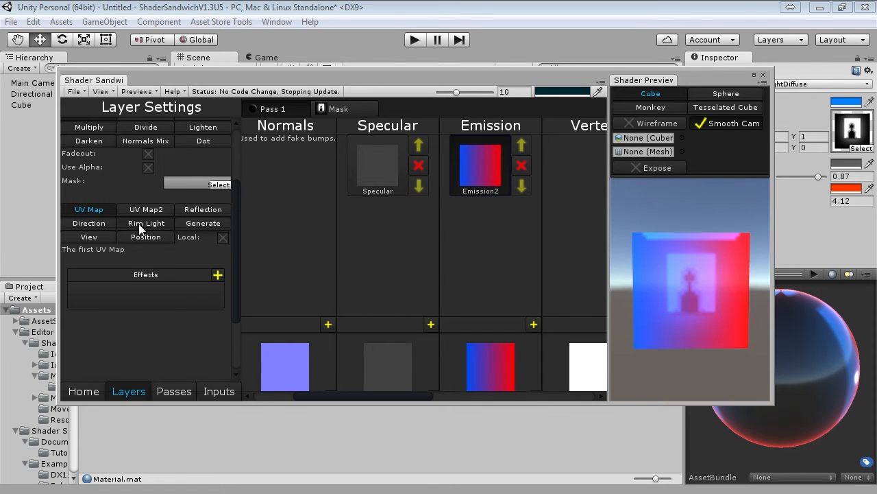
{"action": "mouse_move", "coordinate": [141, 229]}
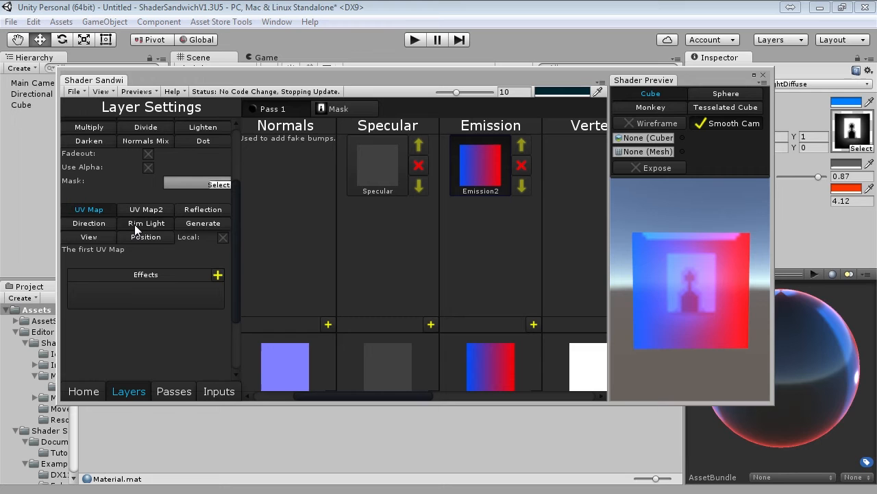
- Give the Emission2 gradient Rim Light mapping and set Color A to black
{"action": "left_click", "coordinate": [146, 223]}
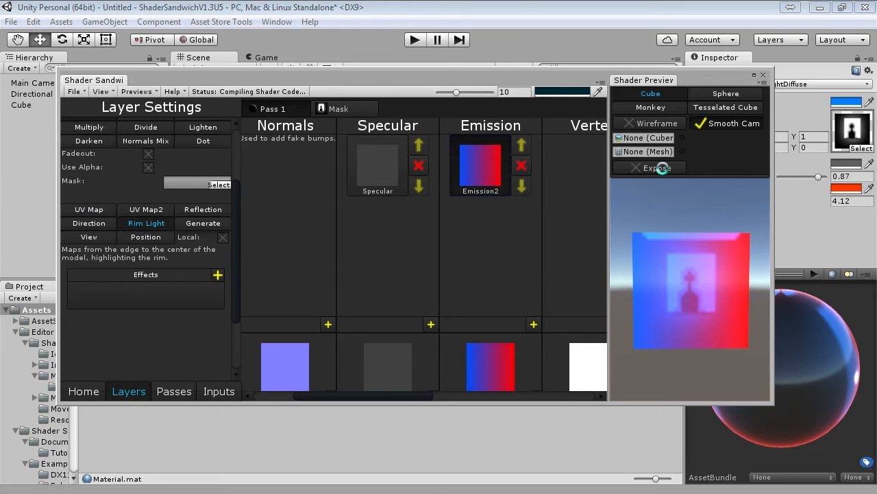
{"action": "left_click", "coordinate": [650, 107]}
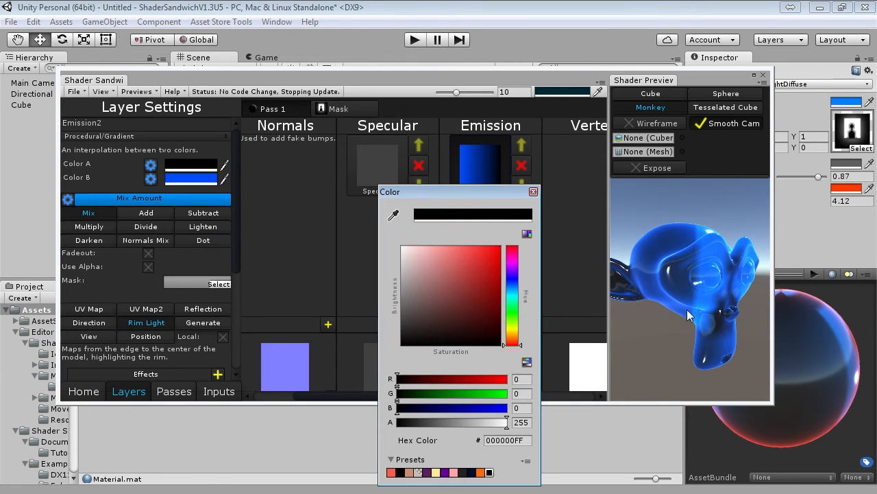
{"action": "left_click", "coordinate": [533, 191]}
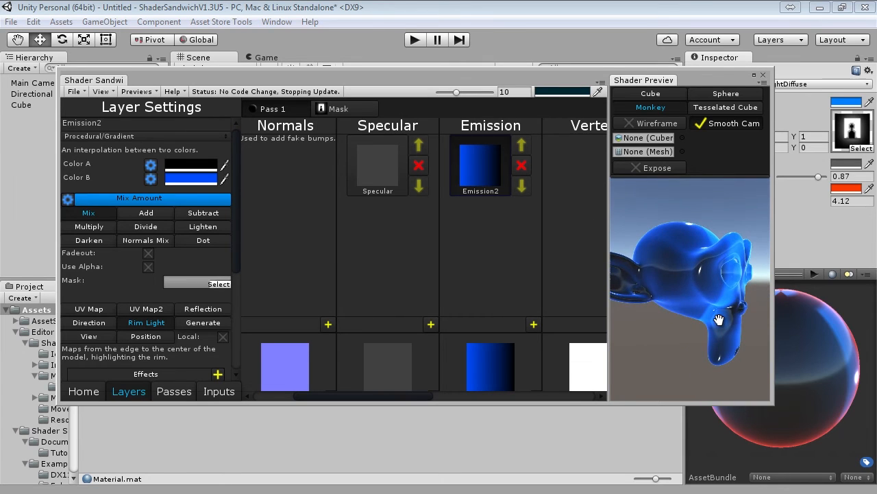
{"action": "left_click", "coordinate": [76, 91]}
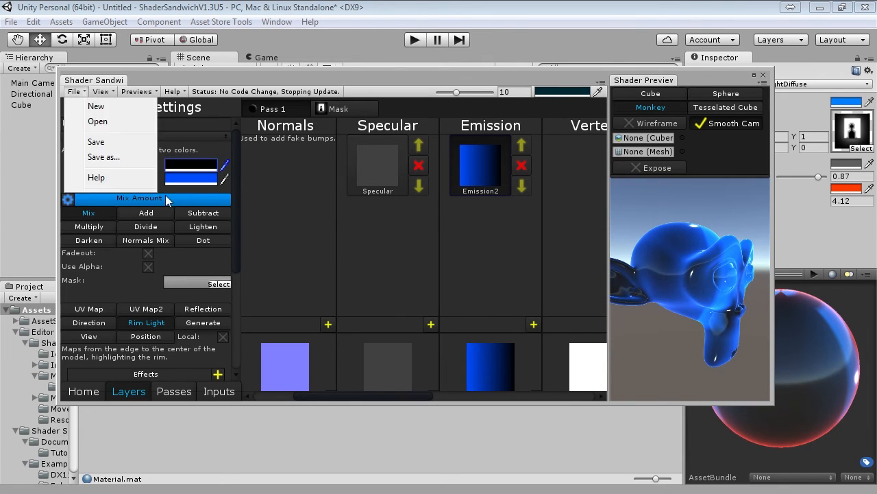
- Save the shader under the new name 'RimLightTutorial'
{"action": "left_click", "coordinate": [103, 157]}
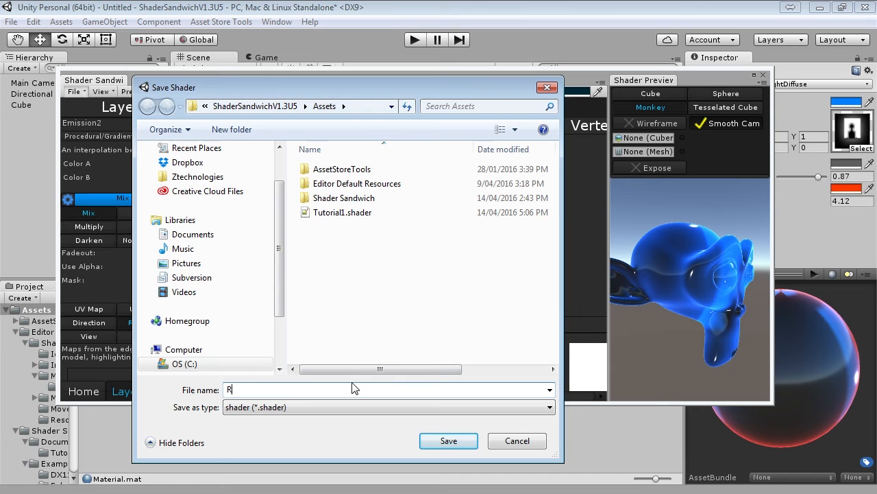
{"action": "type", "text": "imLightTutorial"}
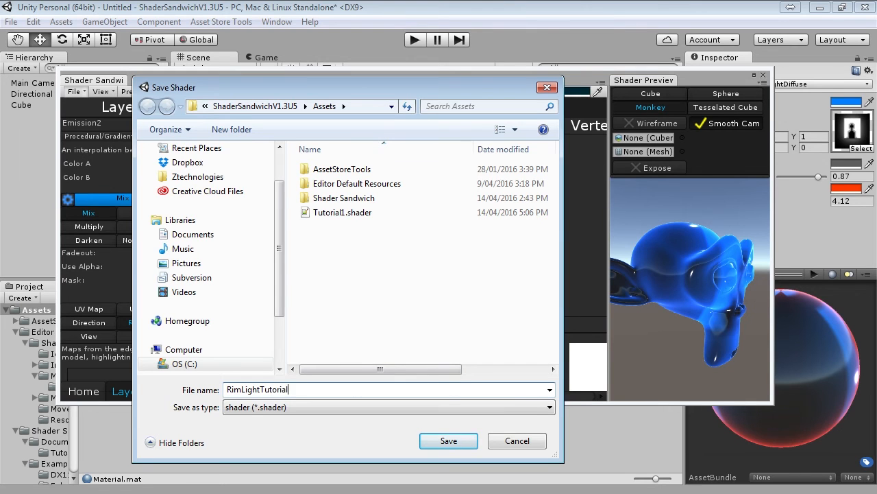
{"action": "left_click", "coordinate": [449, 440]}
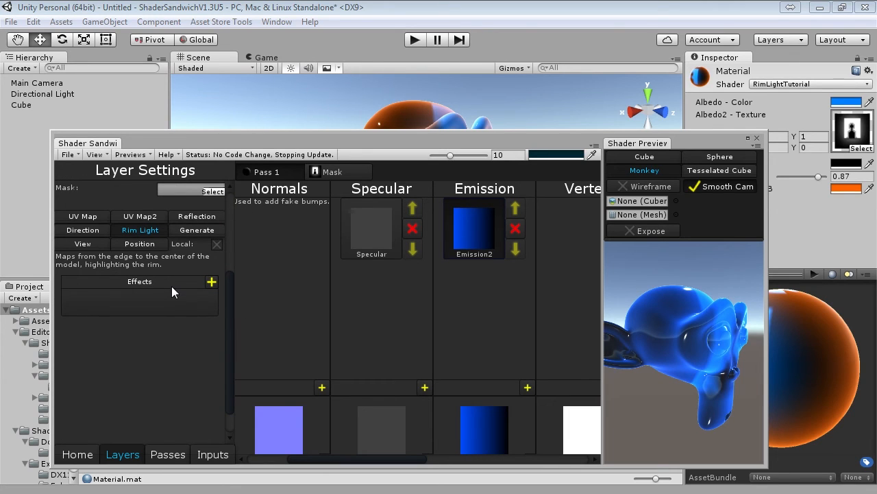
{"action": "mouse_move", "coordinate": [106, 161]}
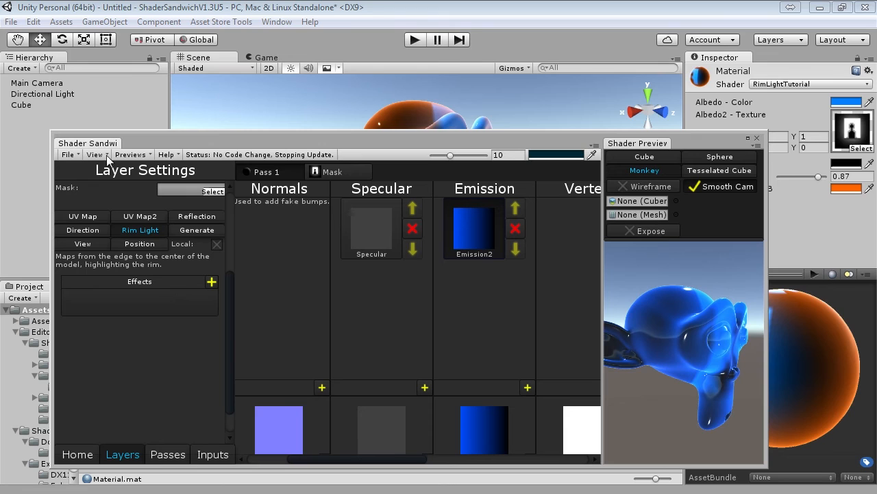
{"action": "mouse_move", "coordinate": [194, 141]}
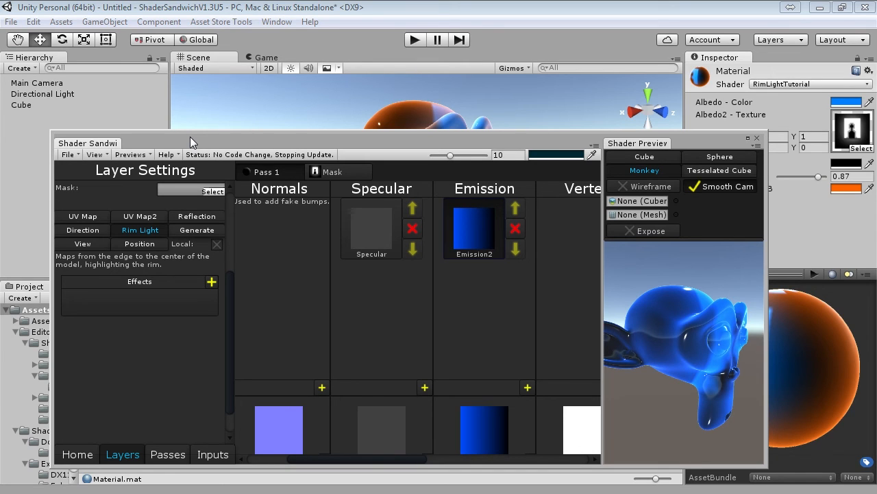
{"action": "mouse_move", "coordinate": [630, 324]}
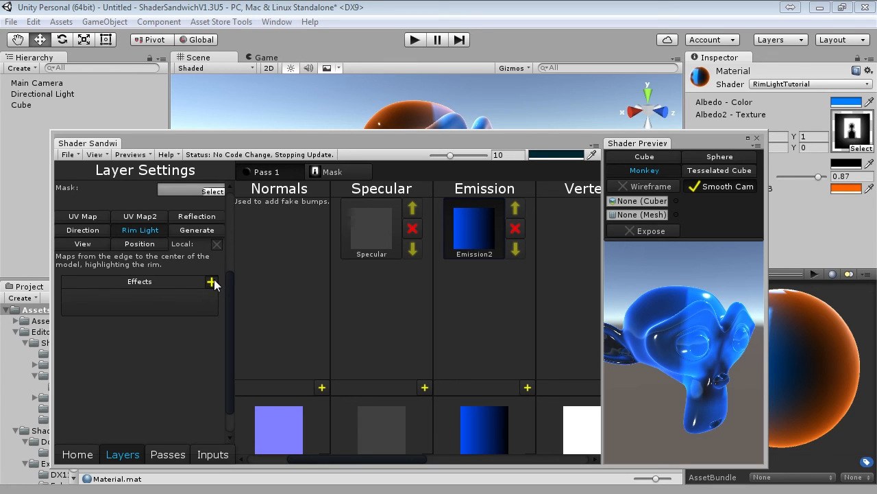
- Add an effect to the Emission2 layer's Effects list
{"action": "left_click", "coordinate": [212, 281]}
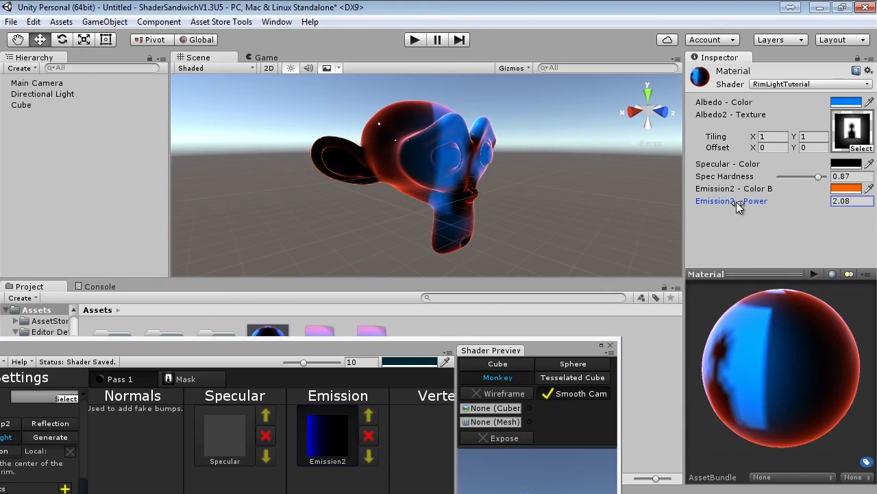
- Brighten the Emission2 rim colour to orange and set Spec Hardness to 0.8
{"action": "left_click", "coordinate": [846, 189]}
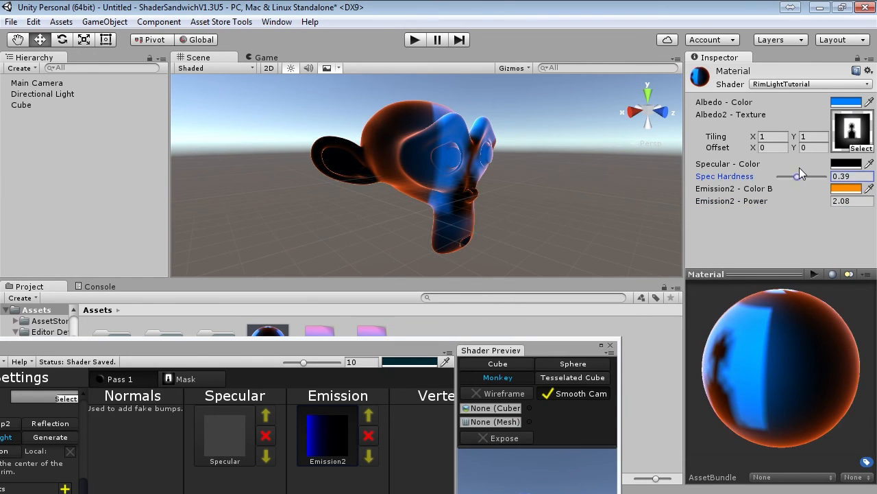
{"action": "left_click_drag", "start_coordinate": [795, 176], "coordinate": [813, 176]}
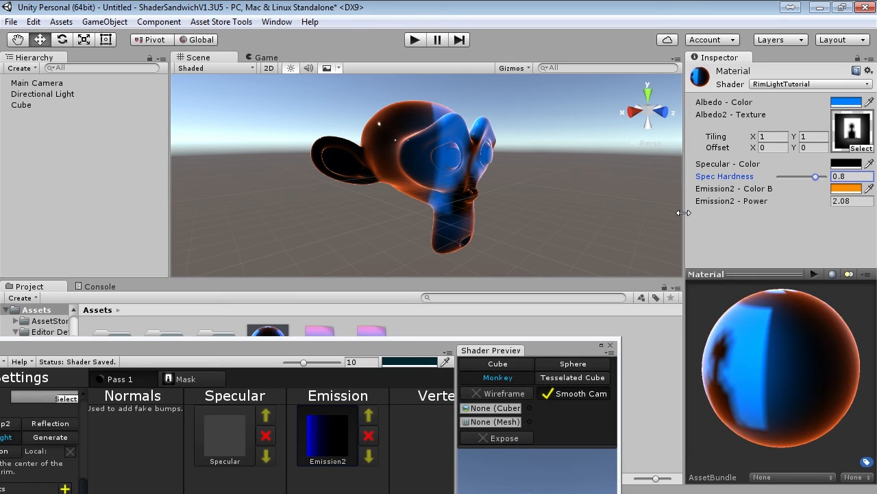